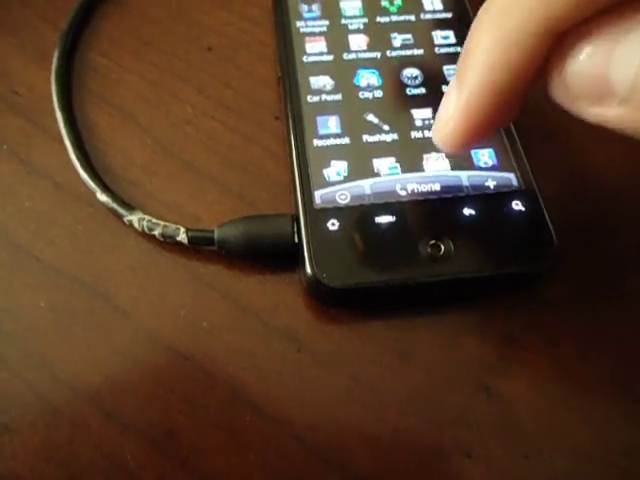
pyautogui.scroll(3)
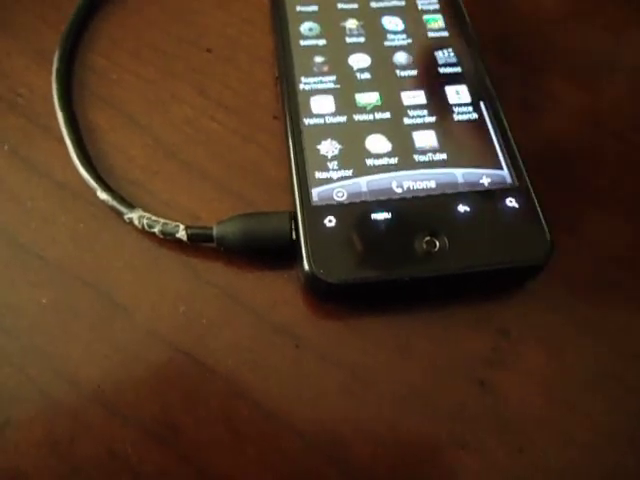